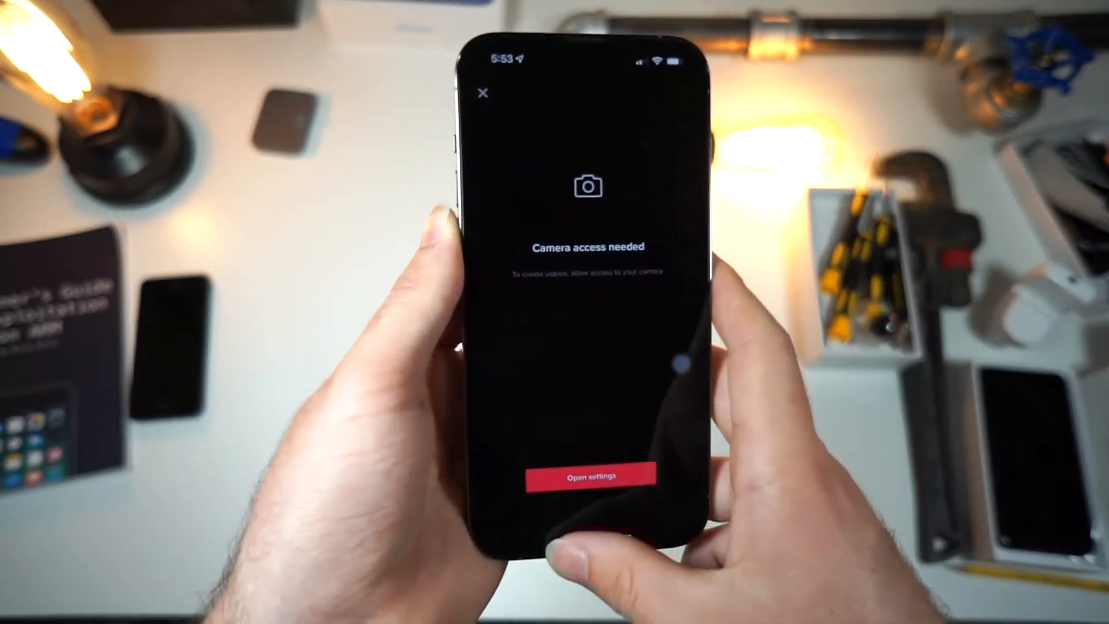
Follow the camera prompt into iPhone Settings and select TikTok's permission page
{"action": "left_click", "coordinate": [588, 475]}
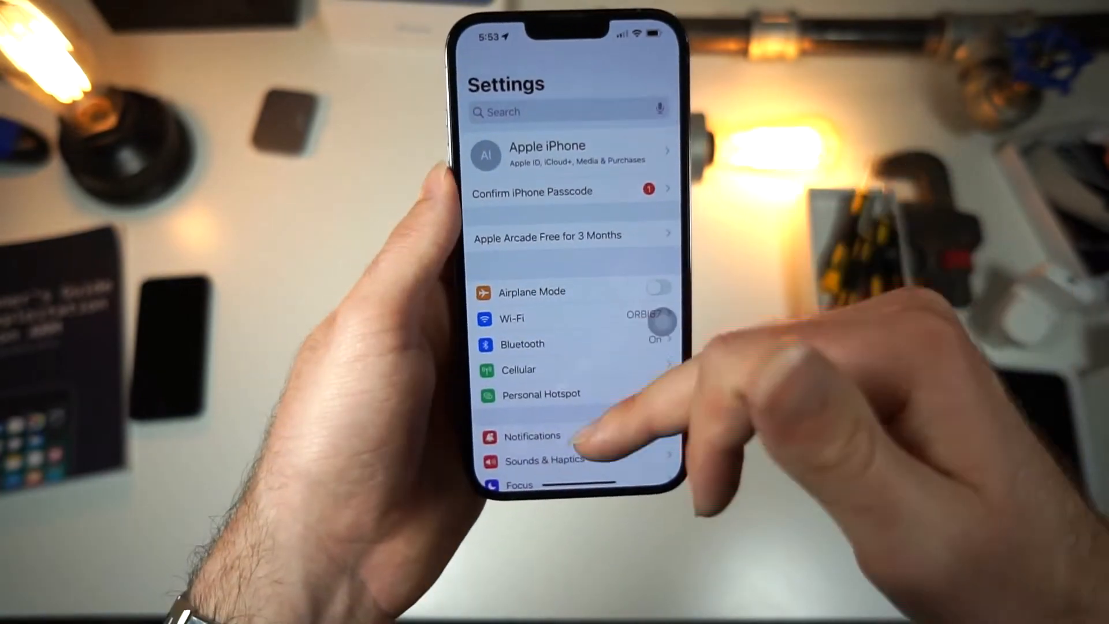
{"action": "scroll", "scroll_direction": "down", "scroll_amount": 3}
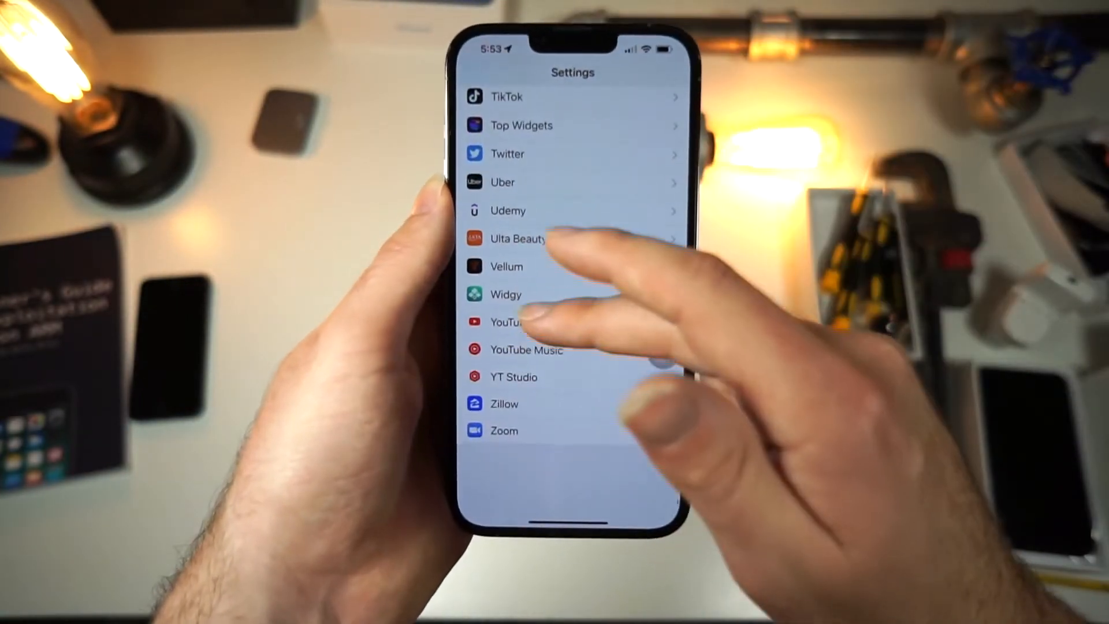
{"action": "left_click", "coordinate": [507, 97]}
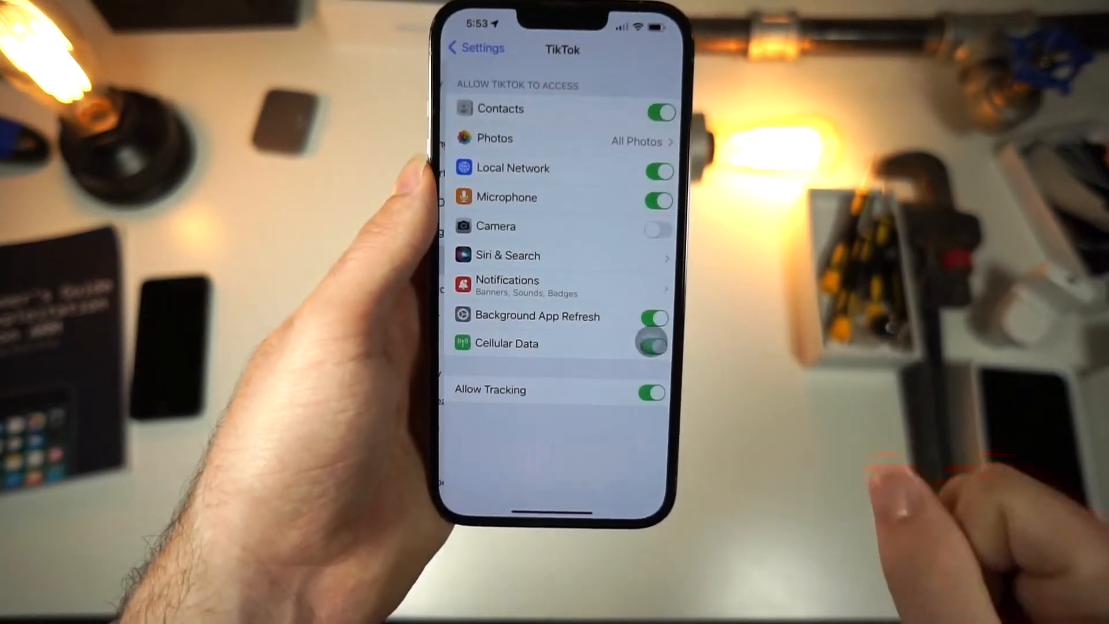